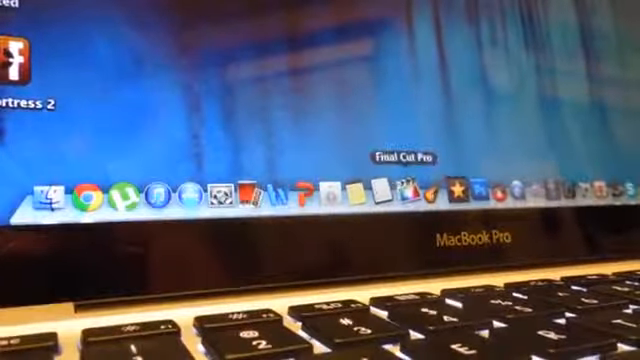
{"action": "mouse_move", "coordinate": [456, 192]}
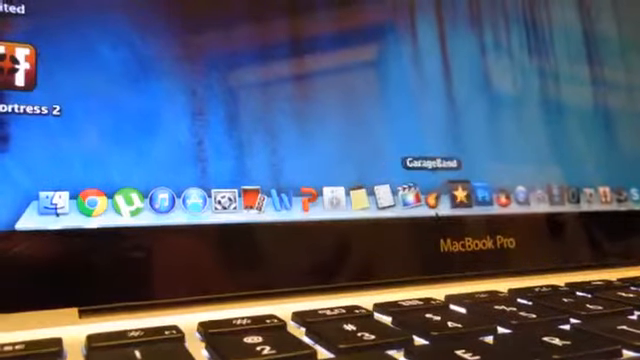